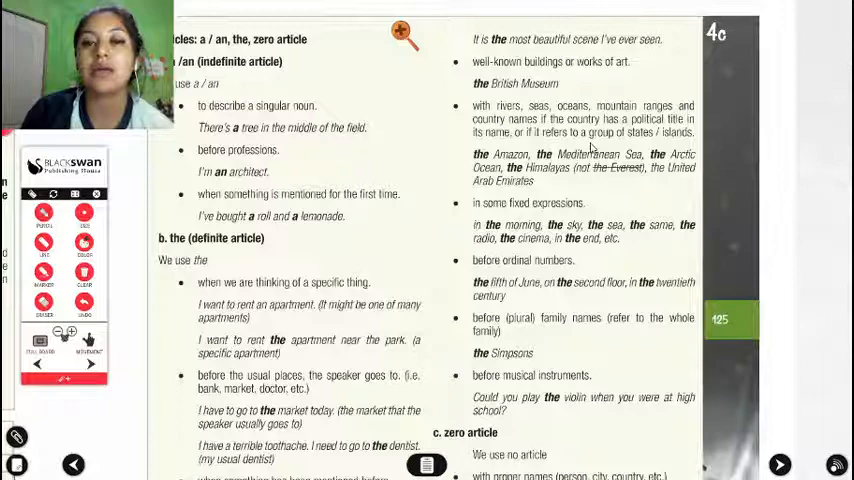
pyautogui.scroll(-3)
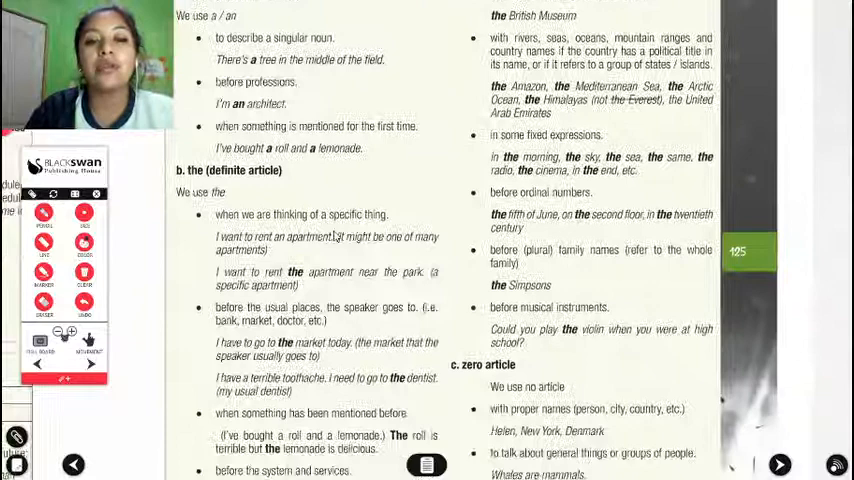
pyautogui.scroll(-3)
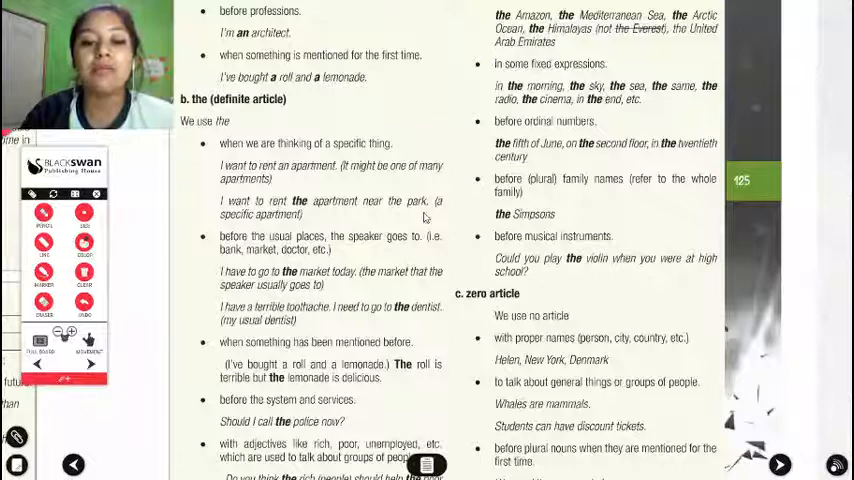
pyautogui.scroll(-3)
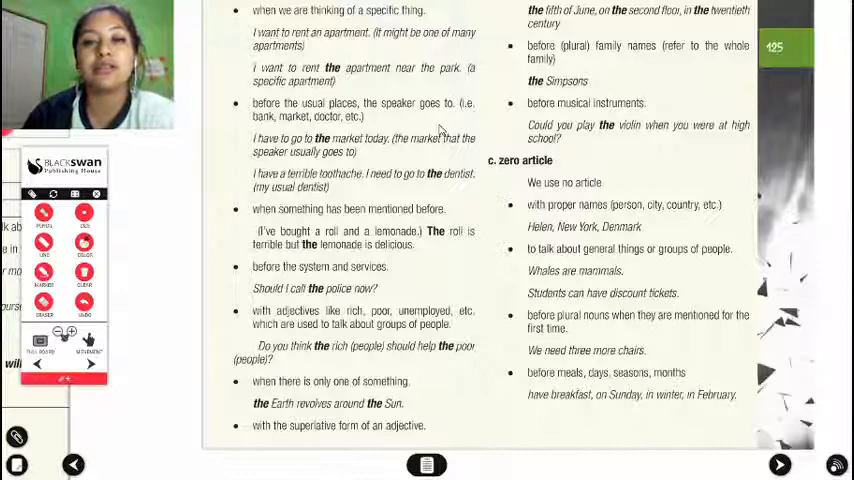
pyautogui.scroll(-3)
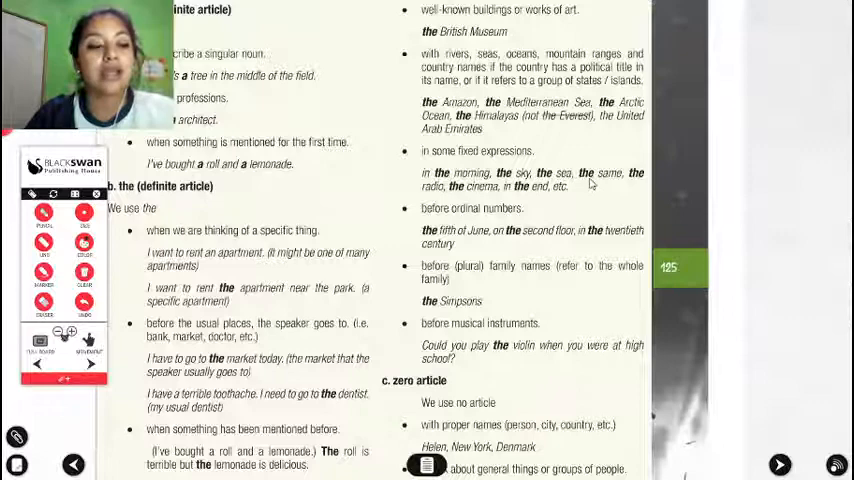
pyautogui.scroll(-3)
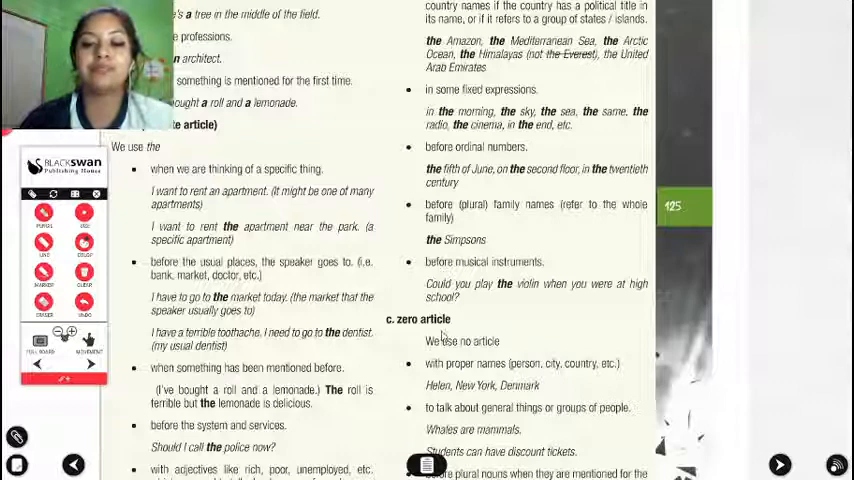
pyautogui.scroll(-3)
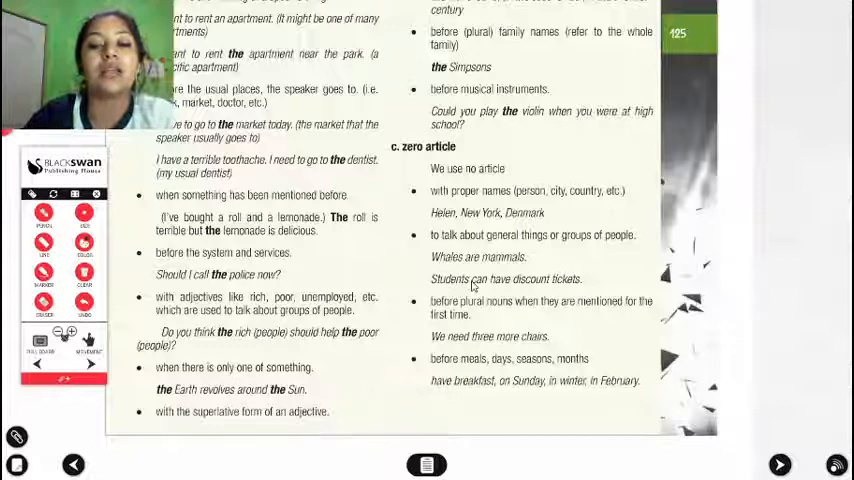
pyautogui.moveTo(596, 280)
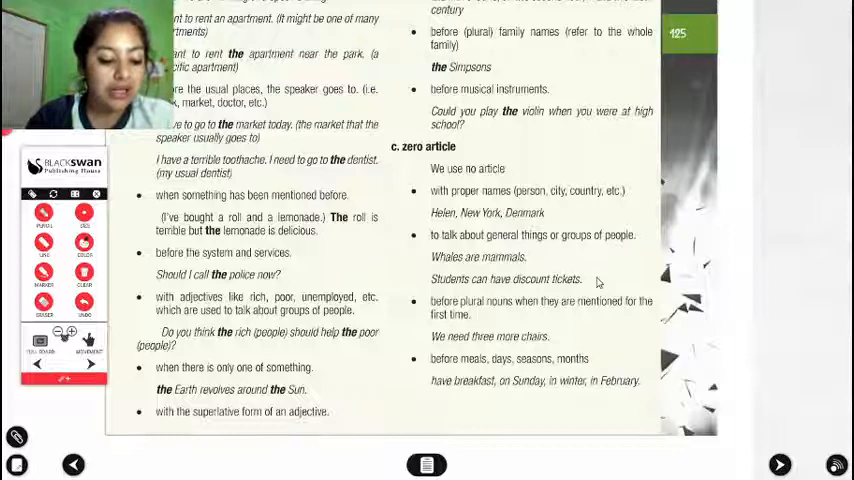